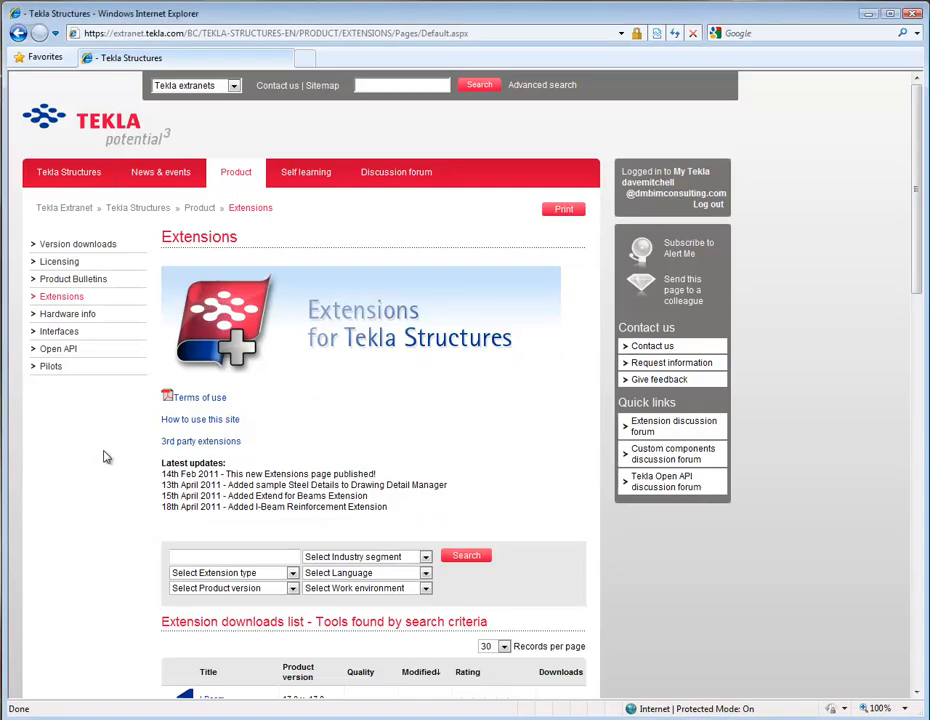
{"action": "mouse_move", "coordinate": [190, 206]}
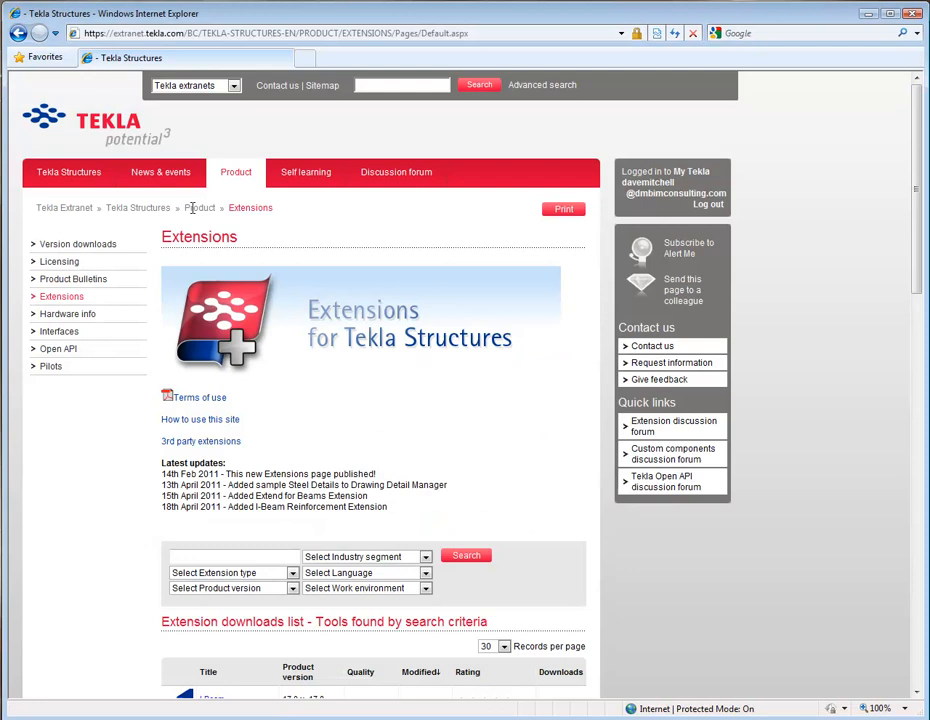
{"action": "mouse_move", "coordinate": [72, 278]}
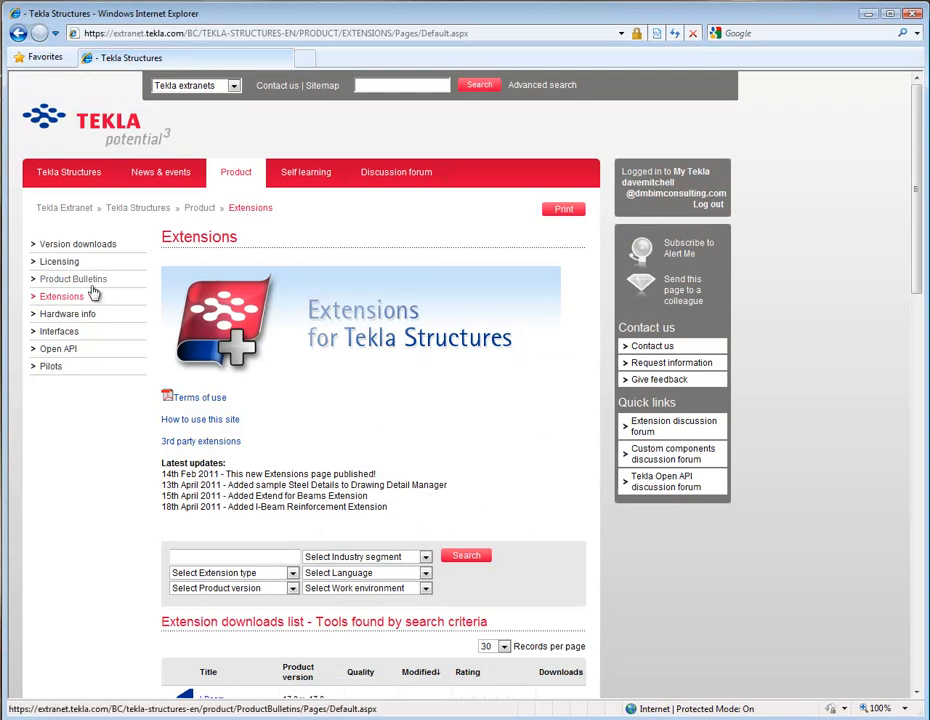
- Search the extension downloads for 'drawing preview' so only the Drawing Preview tool is listed
{"action": "scroll", "scroll_direction": "down", "scroll_amount": 3}
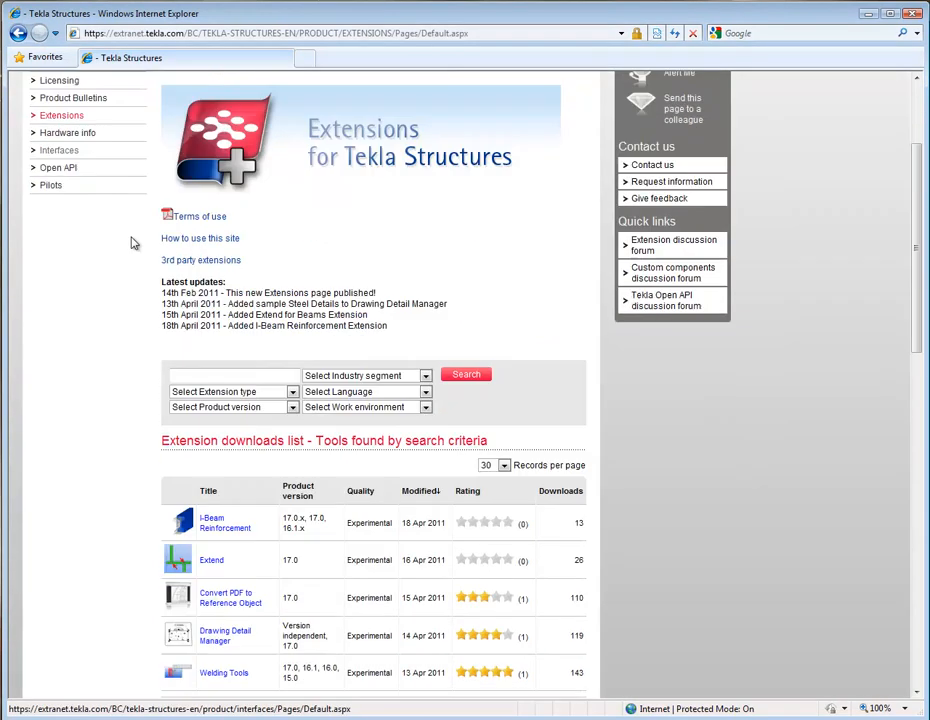
{"action": "scroll", "scroll_direction": "down", "scroll_amount": 3}
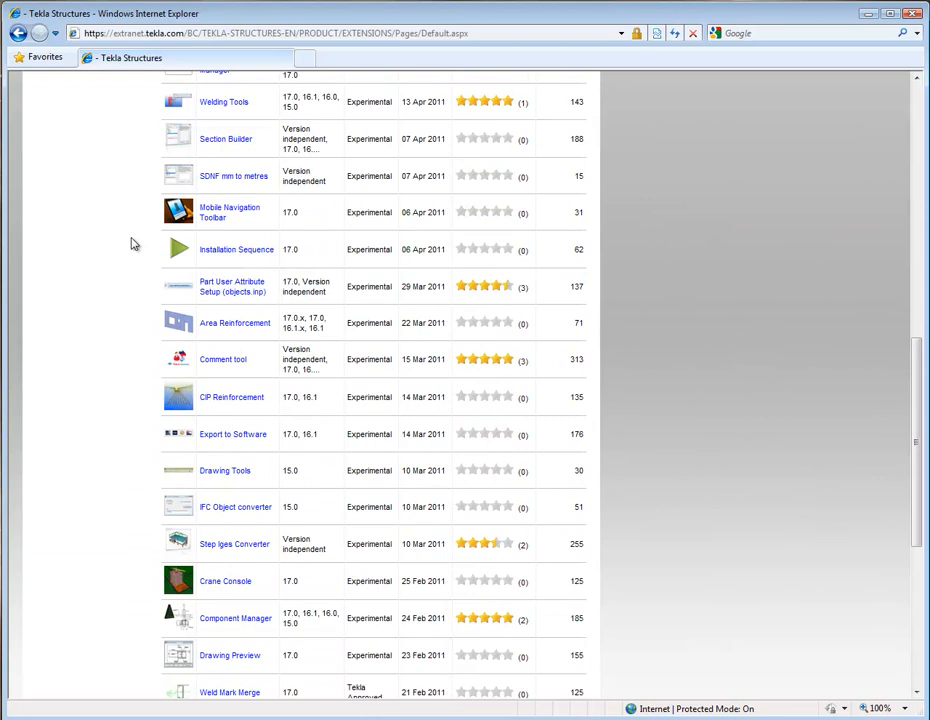
{"action": "scroll", "scroll_direction": "up", "scroll_amount": 3}
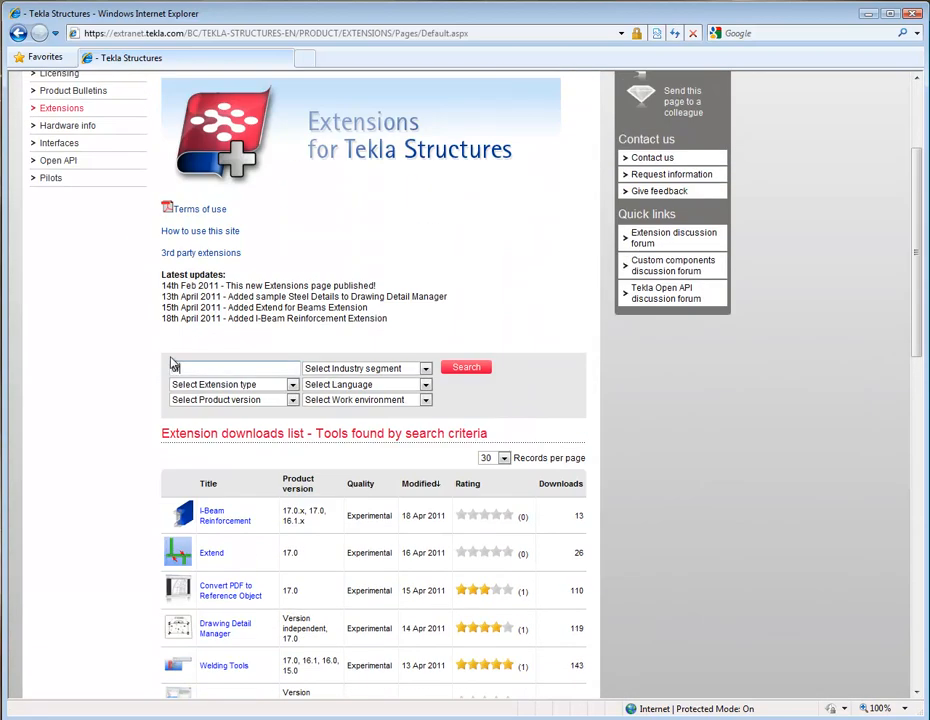
{"action": "type", "text": "drawing preview"}
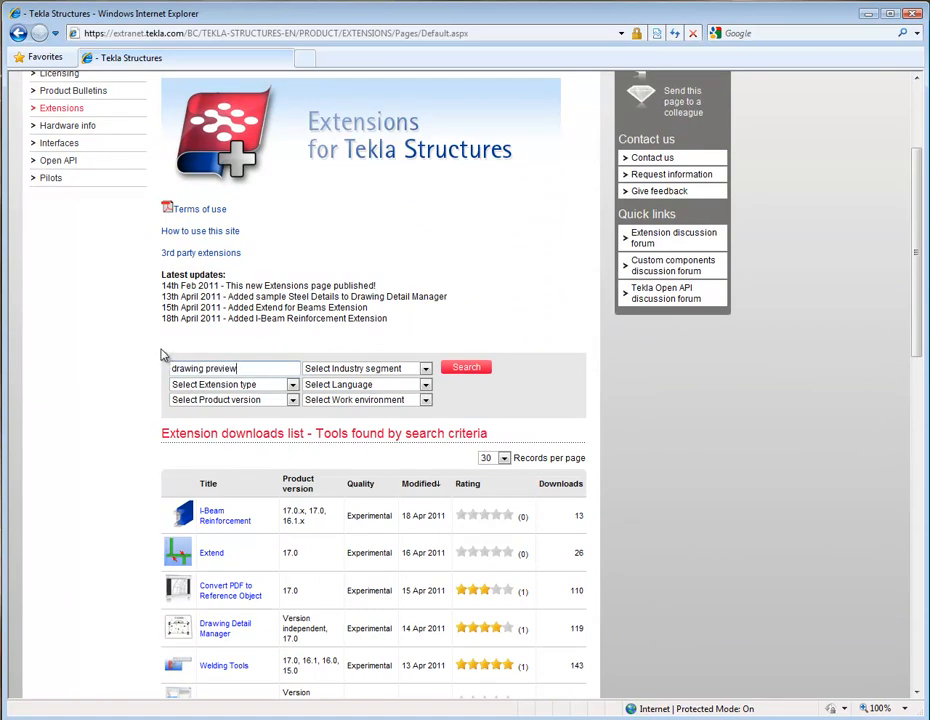
{"action": "left_click", "coordinate": [466, 368]}
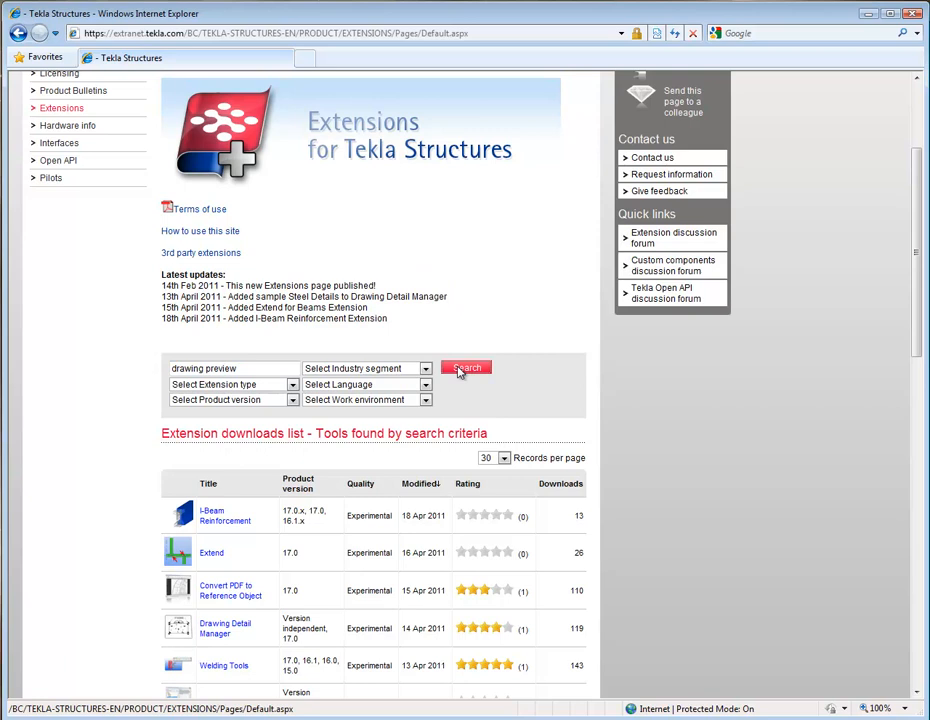
{"action": "scroll", "scroll_direction": "up", "scroll_amount": 3}
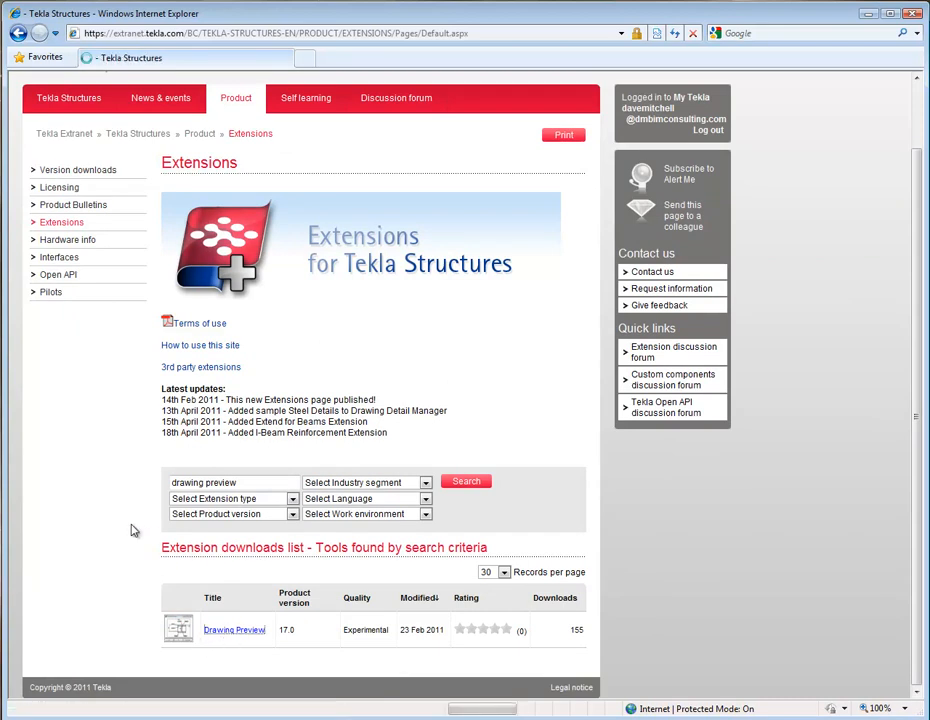
- Go to the Drawing Preview extension's own Extranet page from the search results
{"action": "left_click", "coordinate": [234, 628]}
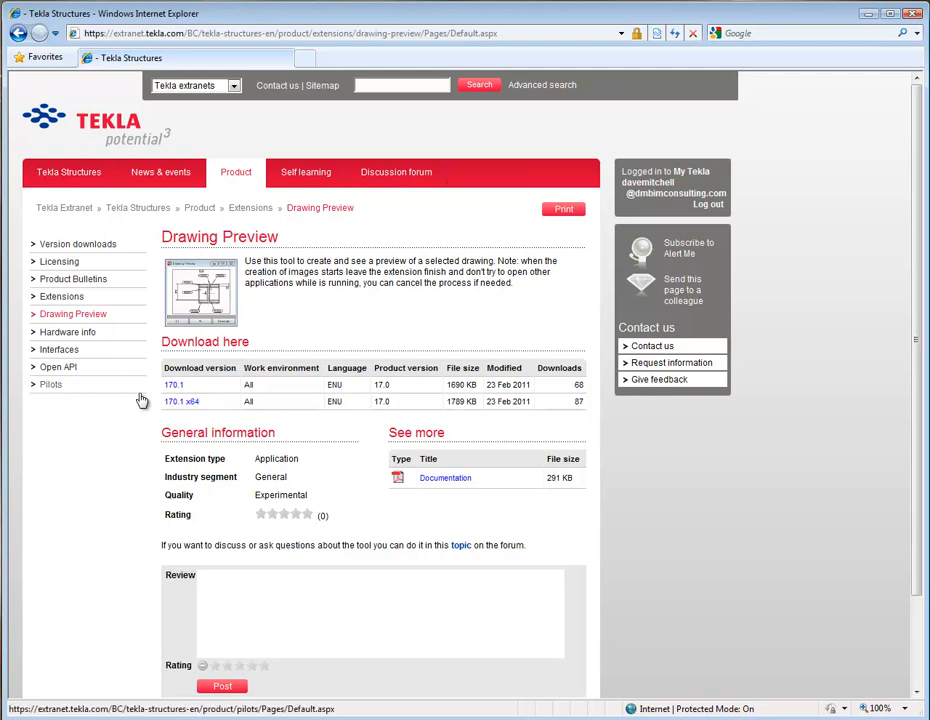
{"action": "mouse_move", "coordinate": [388, 476]}
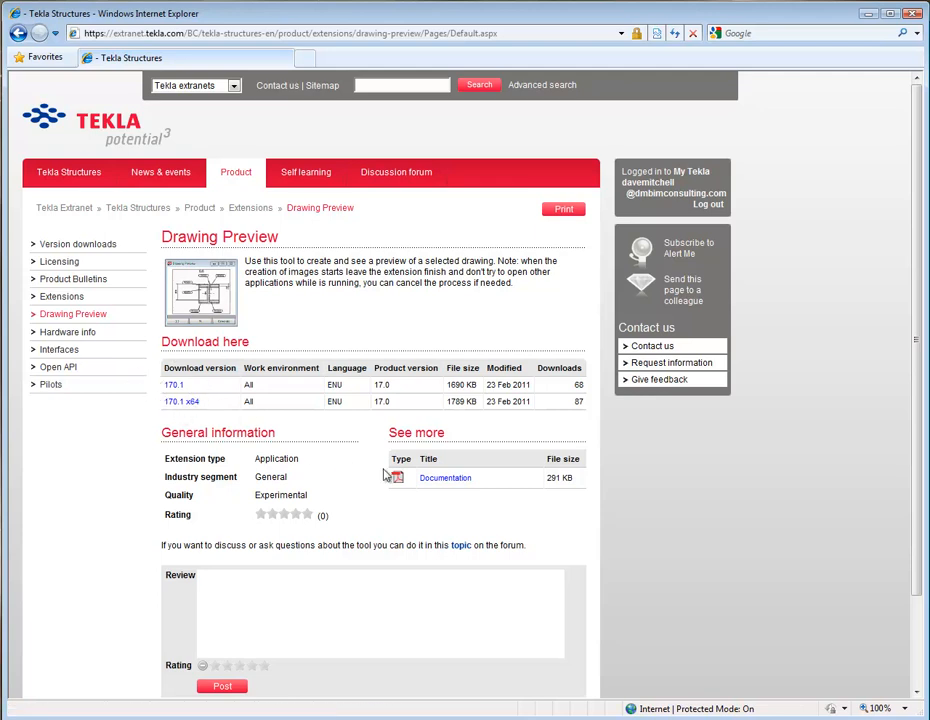
{"action": "mouse_move", "coordinate": [344, 364]}
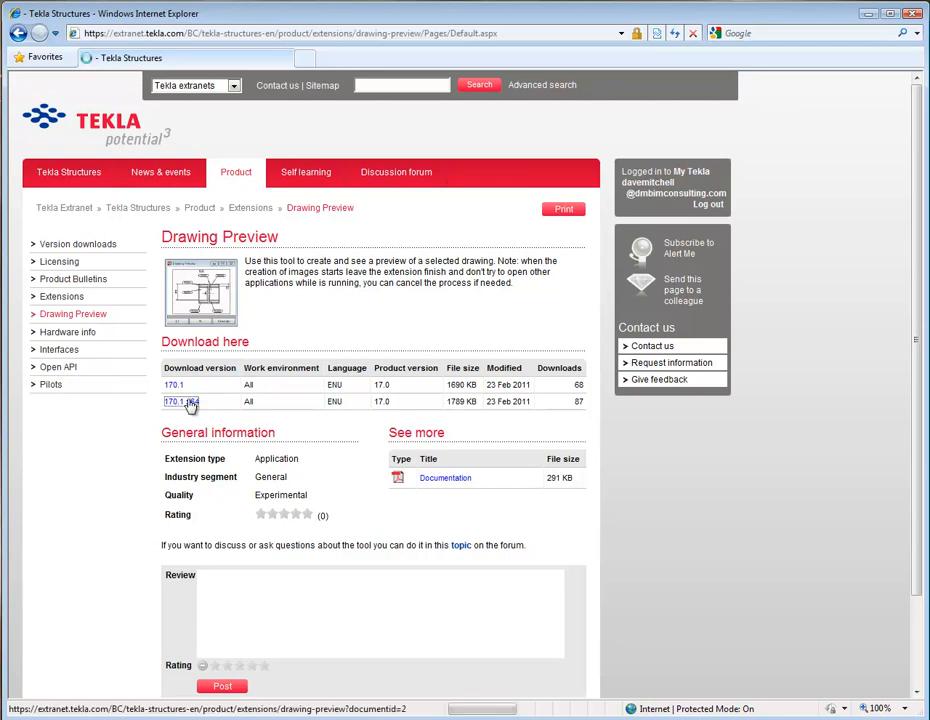
- Download the 170-1 x64 Drawing Preview installer and save it to the Desktop
{"action": "left_click", "coordinate": [180, 400]}
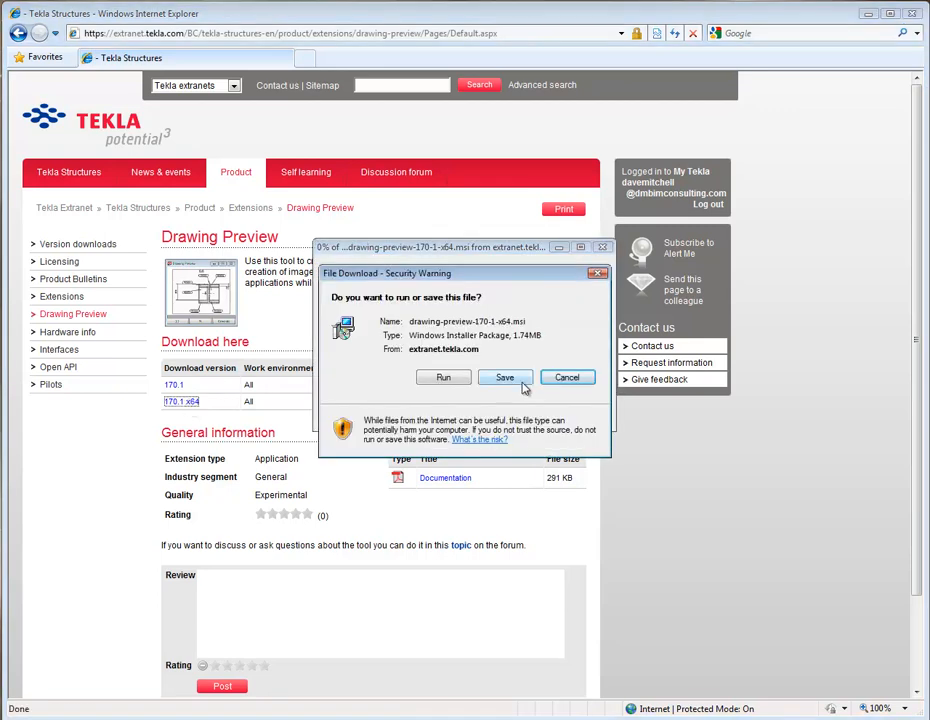
{"action": "left_click", "coordinate": [504, 376]}
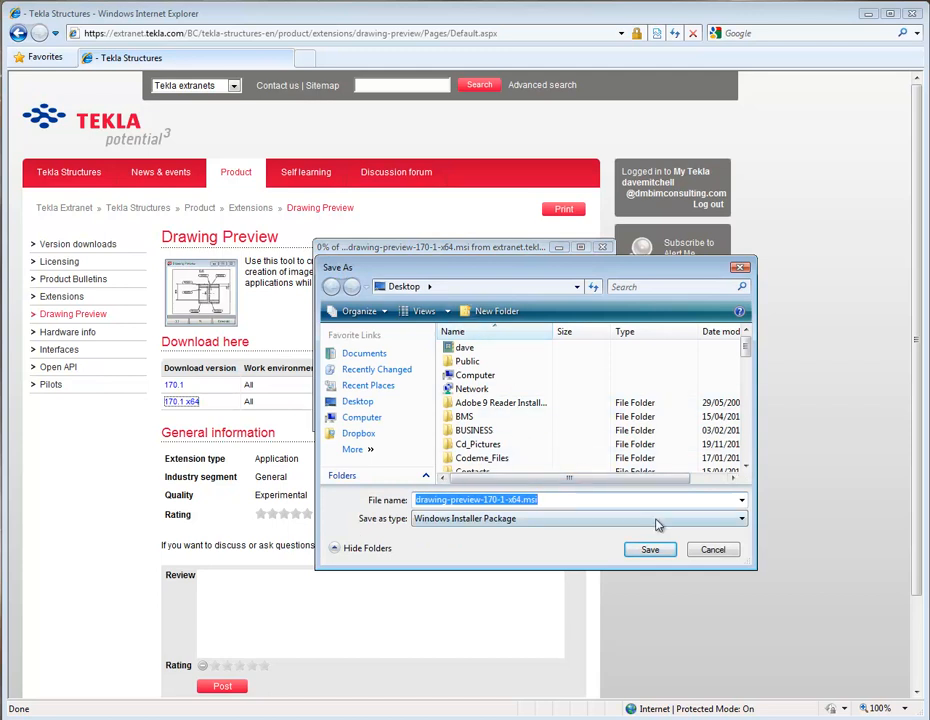
{"action": "left_click", "coordinate": [648, 548]}
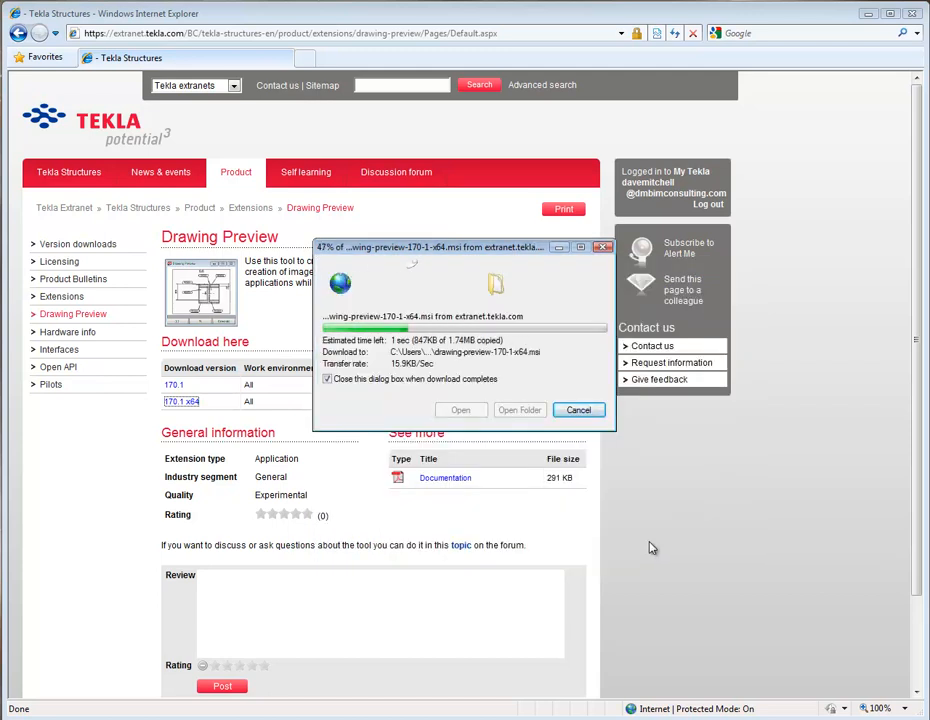
{"action": "left_click", "coordinate": [578, 410]}
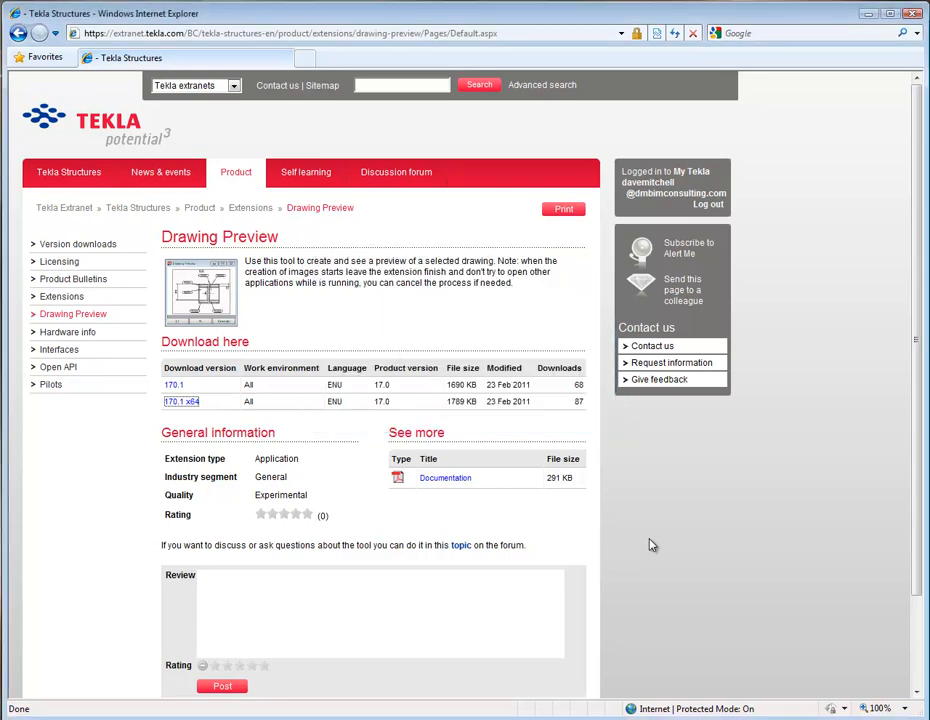
{"action": "mouse_move", "coordinate": [630, 536]}
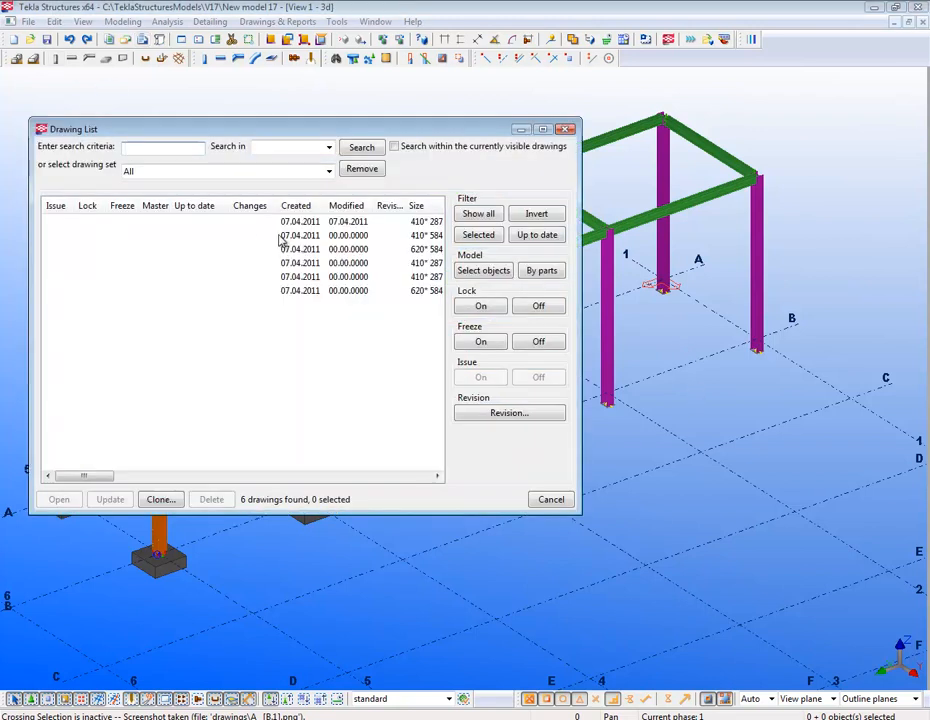
- Widen the drawing list to show Mark and Name columns, then reach the Tools menu
{"action": "left_click_drag", "start_coordinate": [84, 476], "coordinate": [120, 476]}
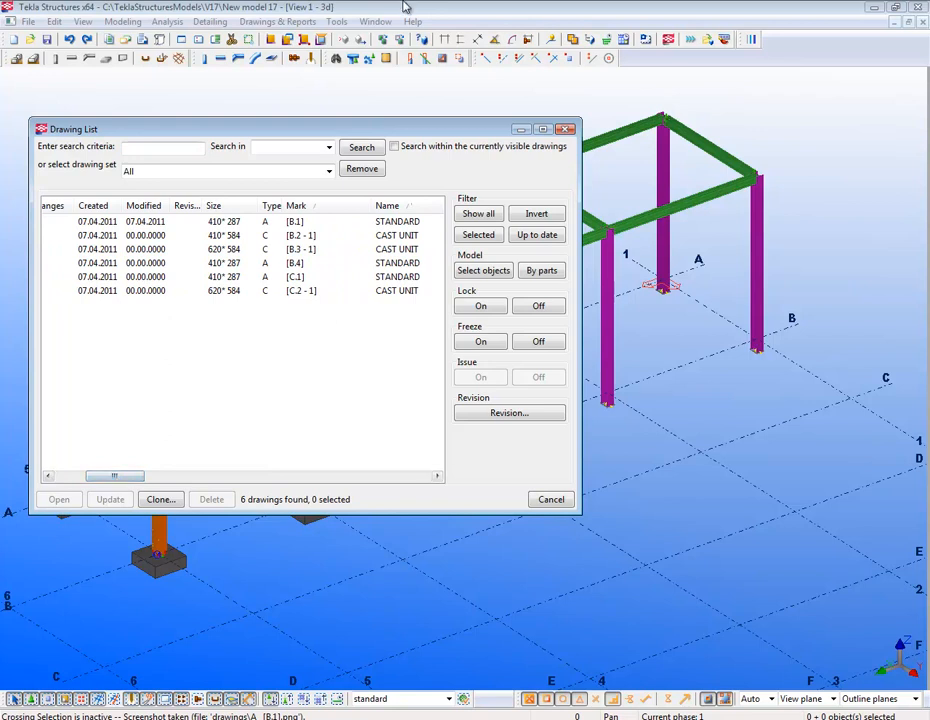
{"action": "left_click", "coordinate": [336, 20]}
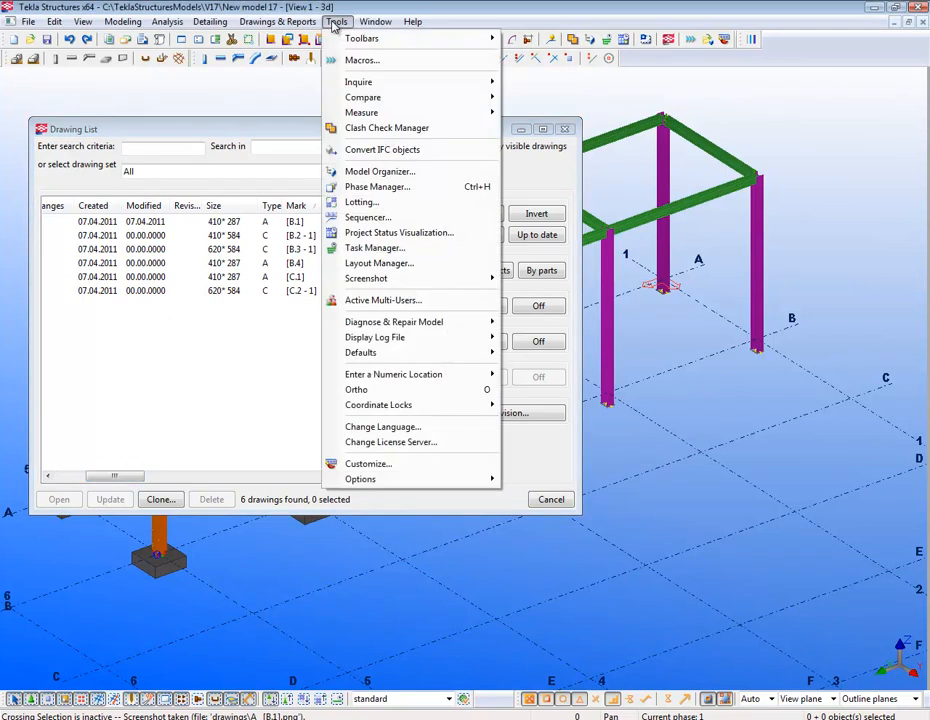
{"action": "mouse_move", "coordinate": [362, 60]}
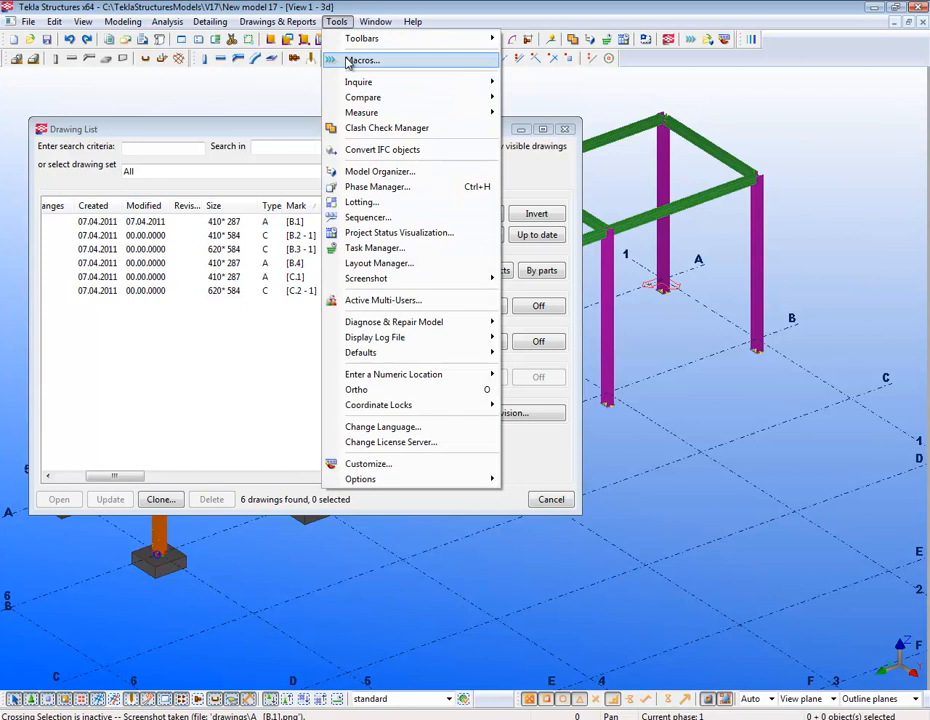
- Run the DrawingPreview macro from the Macros list to launch the preview window
{"action": "left_click", "coordinate": [362, 60]}
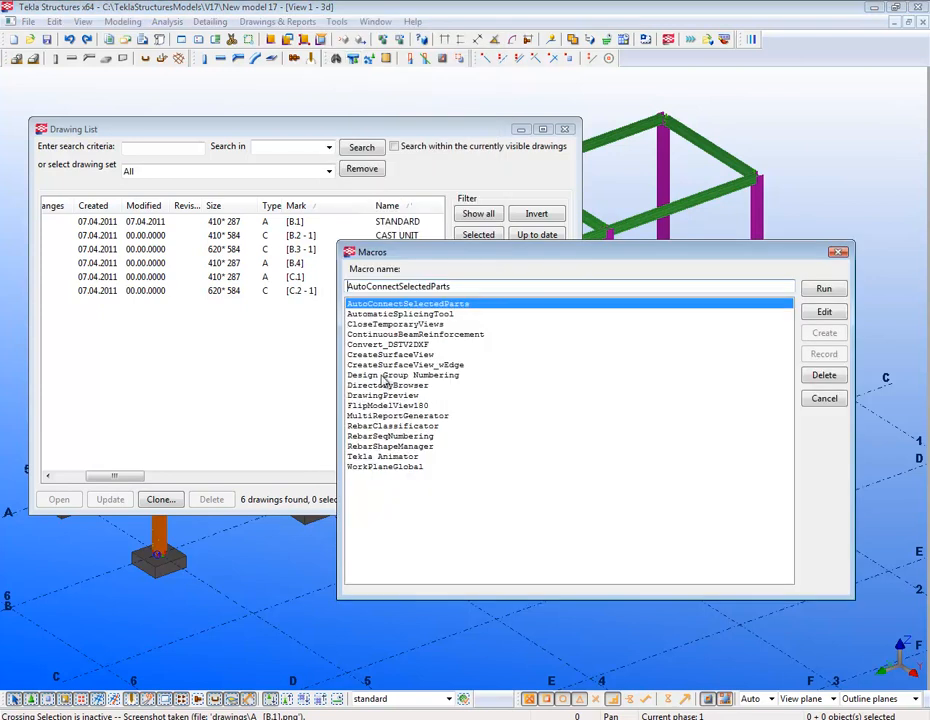
{"action": "left_click", "coordinate": [384, 396]}
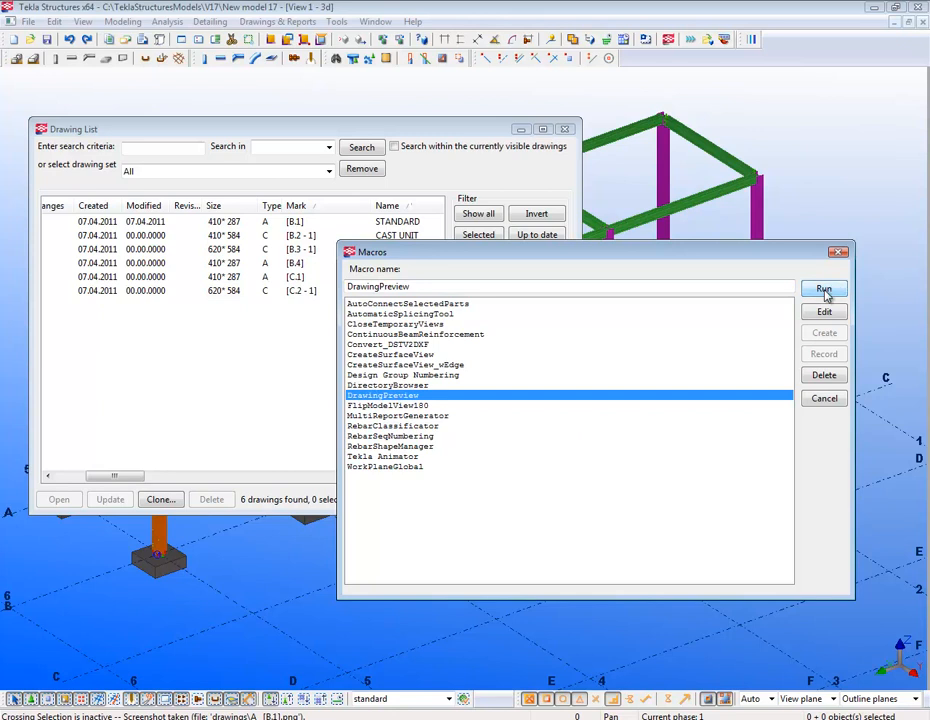
{"action": "left_click", "coordinate": [824, 288]}
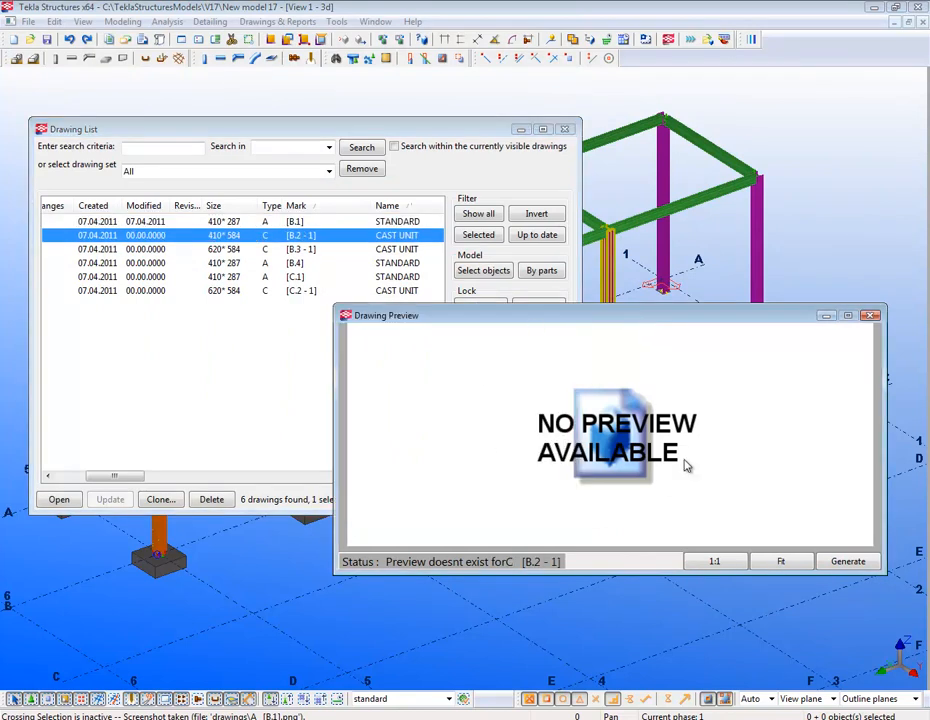
{"action": "mouse_move", "coordinate": [820, 504]}
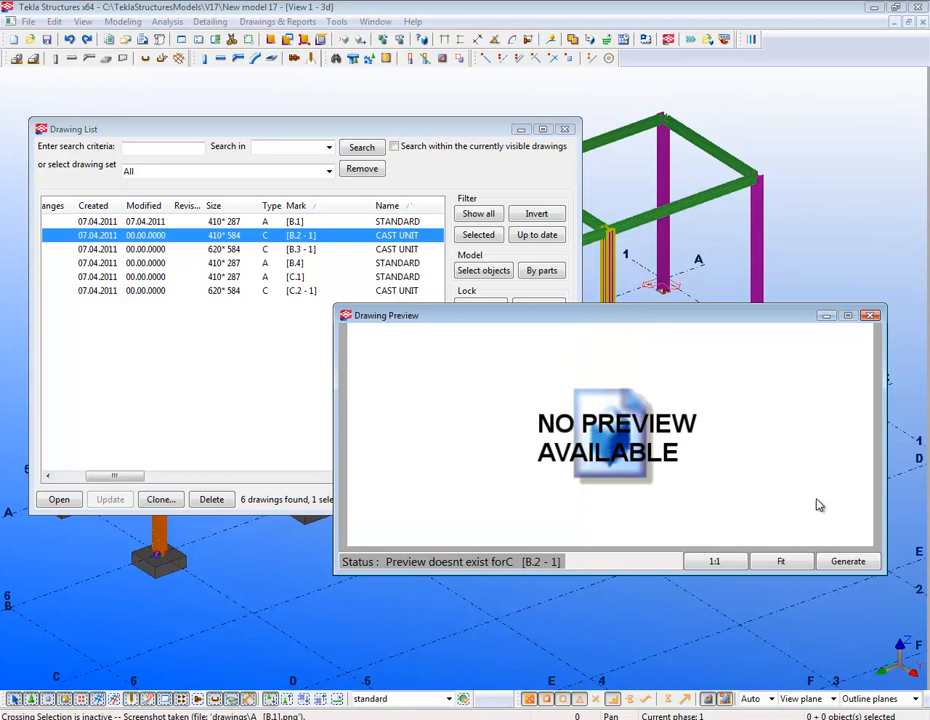
- Bring up the Generate Preview dialog from the empty Drawing Preview window
{"action": "left_click", "coordinate": [848, 560]}
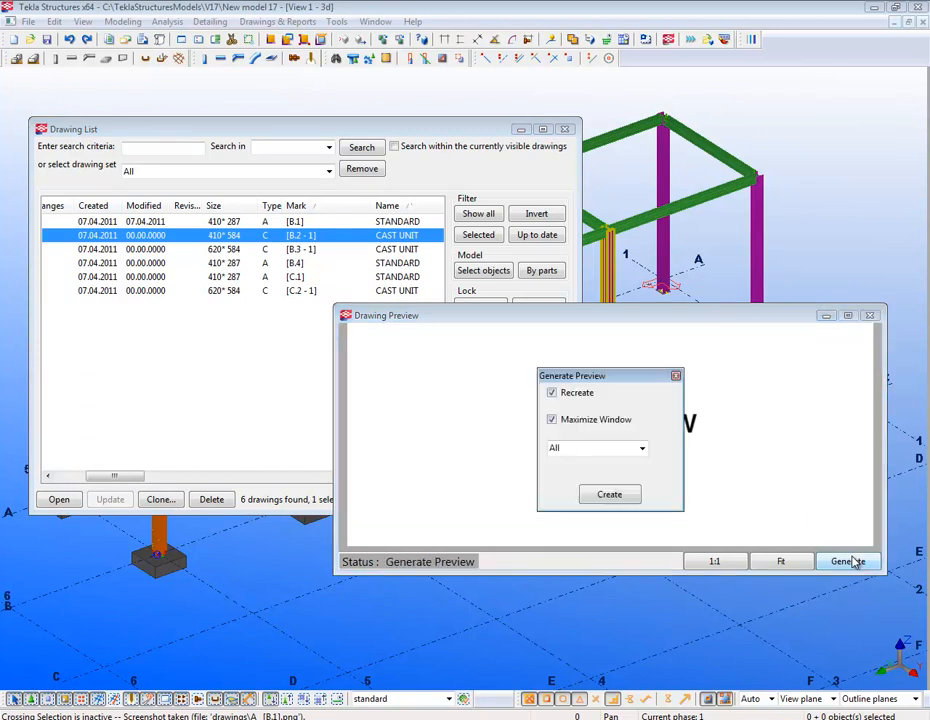
- Keep All drawings as the preview scope and start creating the previews
{"action": "left_click", "coordinate": [640, 448]}
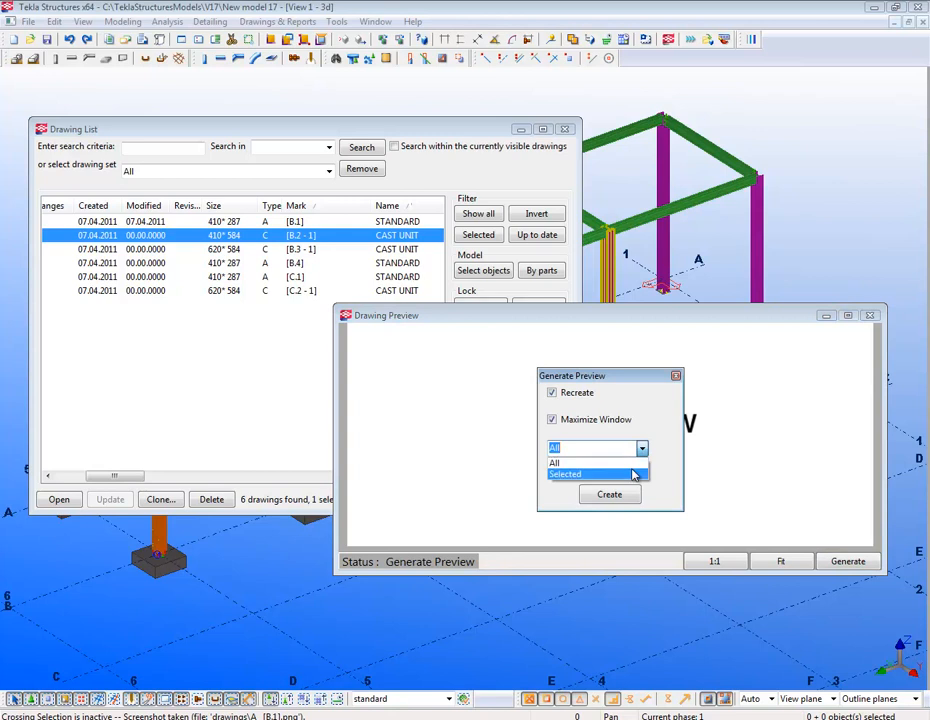
{"action": "mouse_move", "coordinate": [612, 496]}
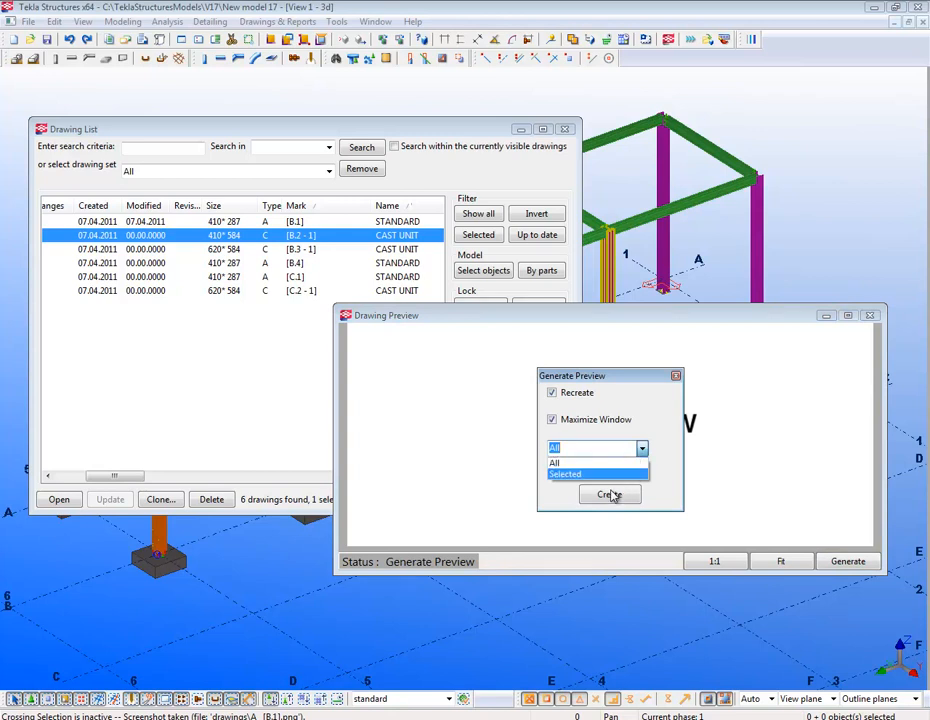
{"action": "left_click", "coordinate": [556, 462]}
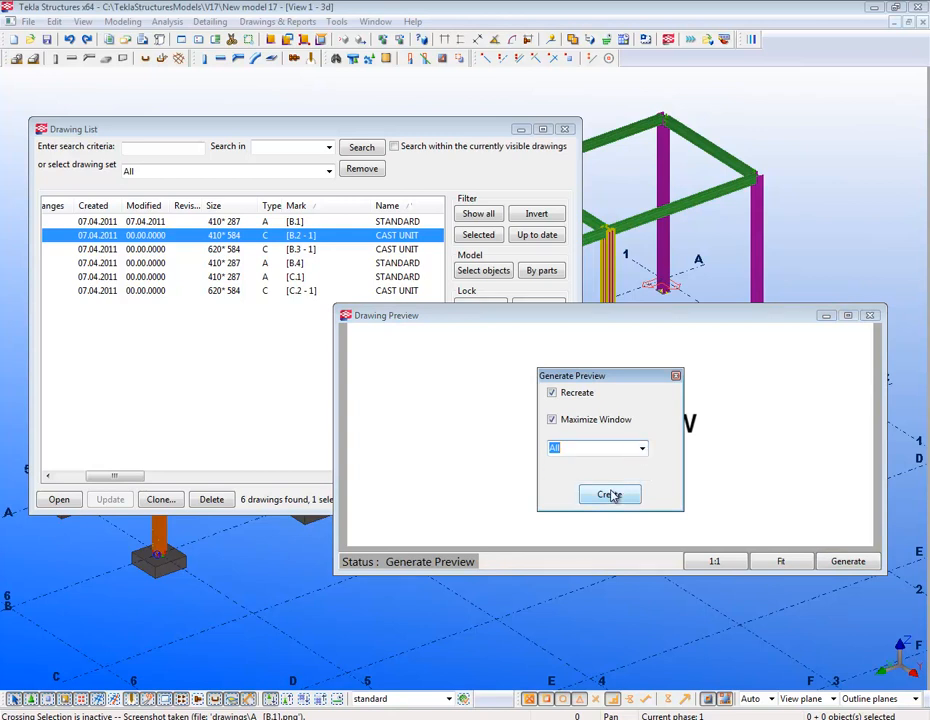
{"action": "left_click", "coordinate": [608, 494]}
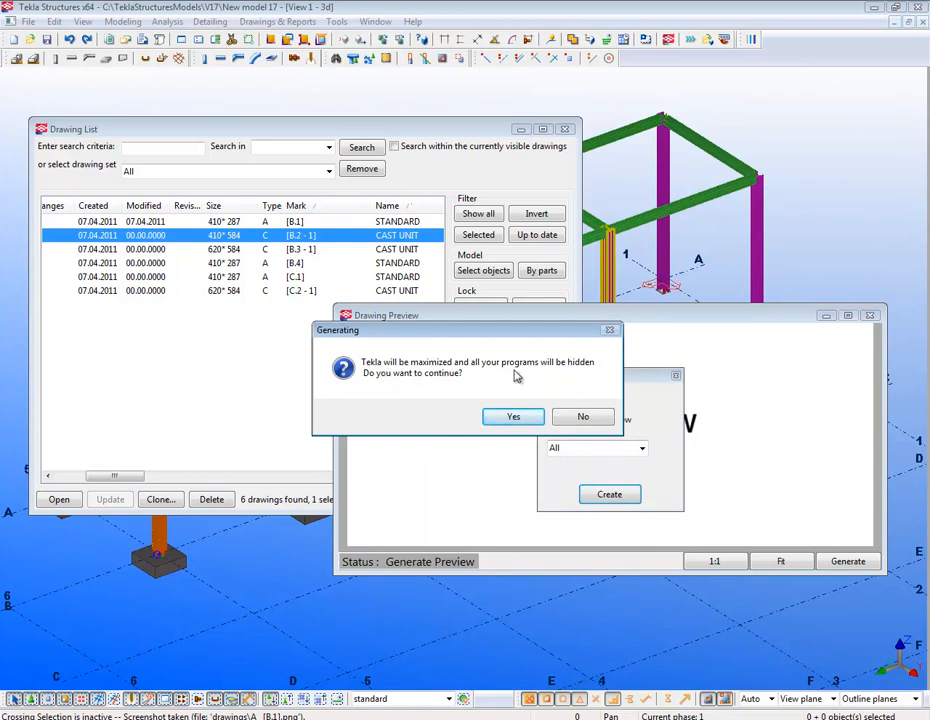
- Confirm Yes to continue and let Tekla generate previews for all six drawings
{"action": "left_click", "coordinate": [512, 418]}
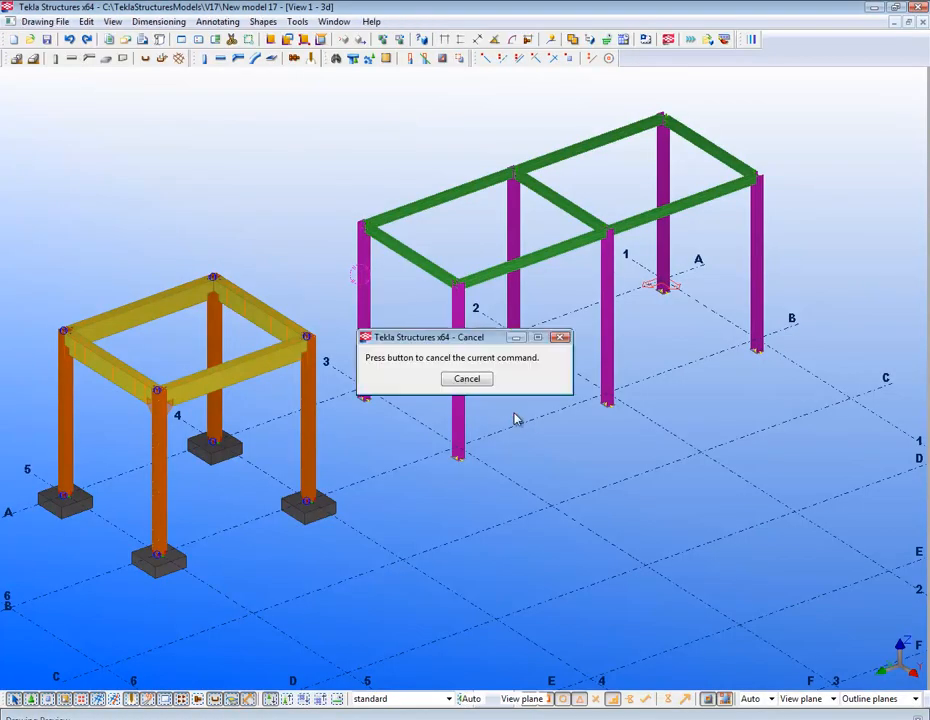
{"action": "left_click", "coordinate": [466, 378]}
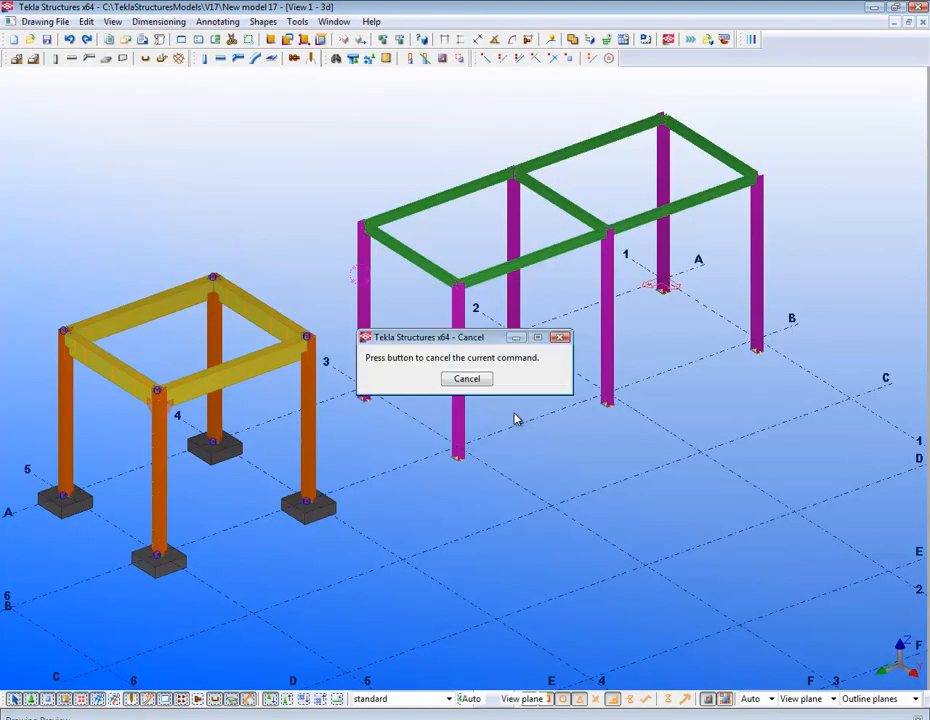
{"action": "left_click", "coordinate": [466, 378]}
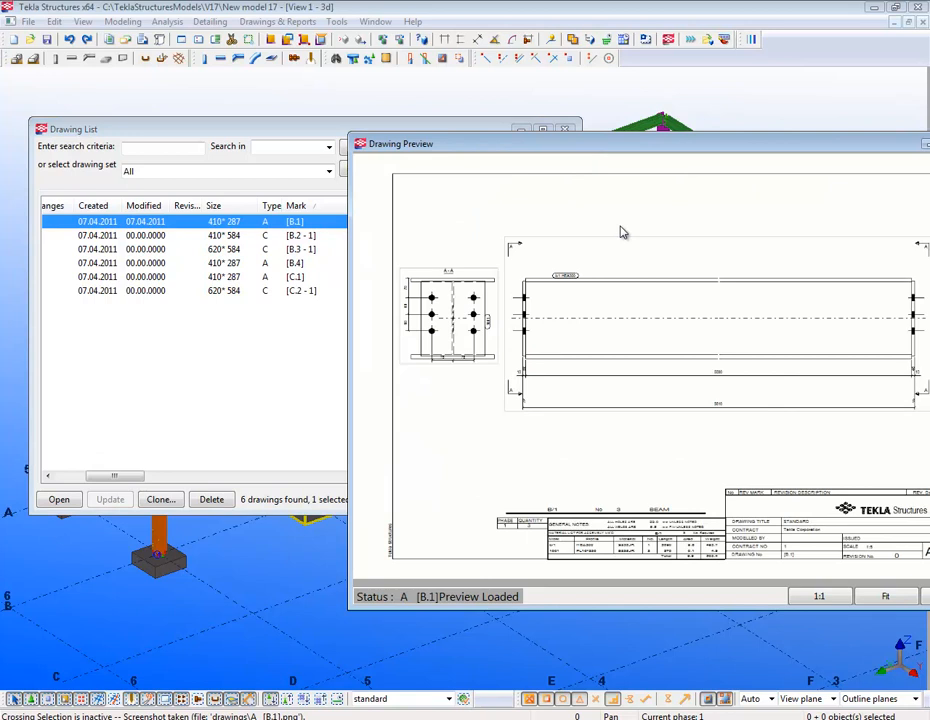
- Select drawing C [C.1] in the drawing list to load its preview
{"action": "left_click", "coordinate": [300, 262]}
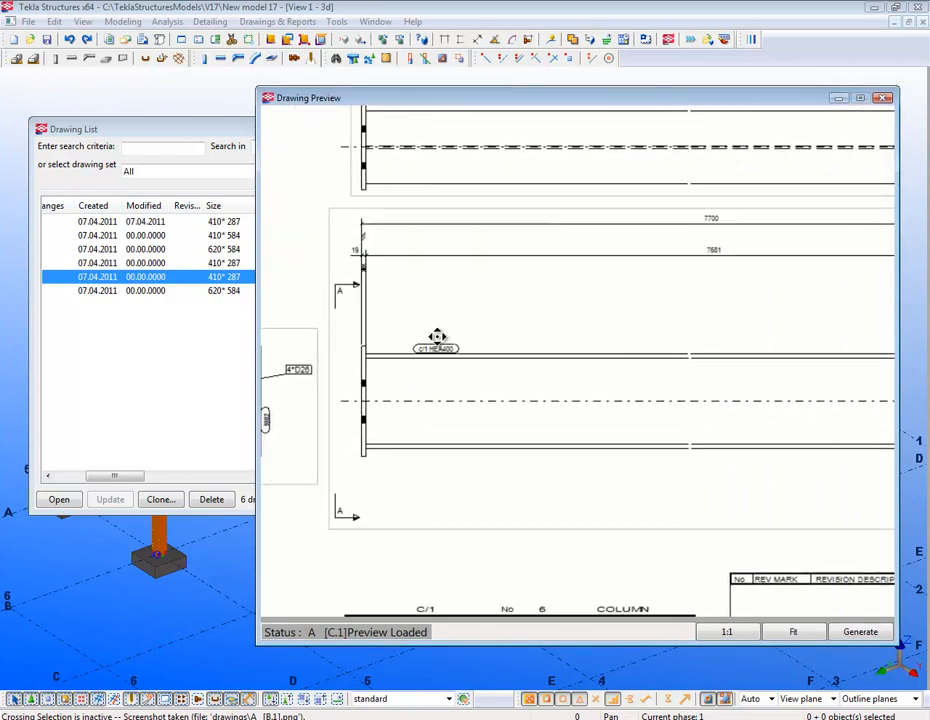
- Zoom the C.1 column drawing preview into its title block and material list
{"action": "scroll", "scroll_direction": "down", "scroll_amount": 3}
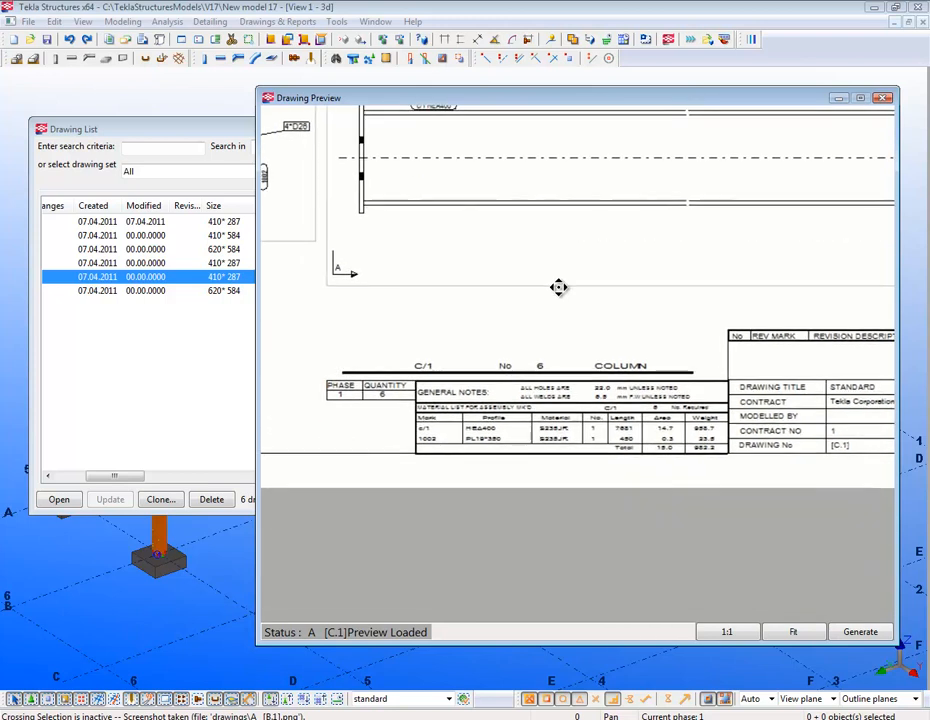
{"action": "mouse_move", "coordinate": [554, 300]}
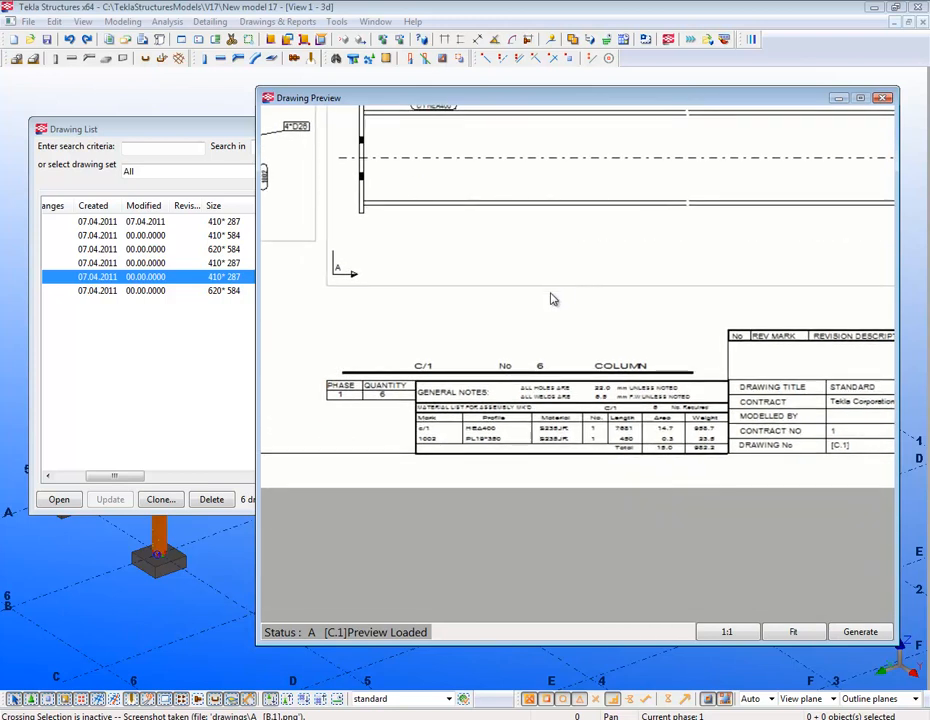